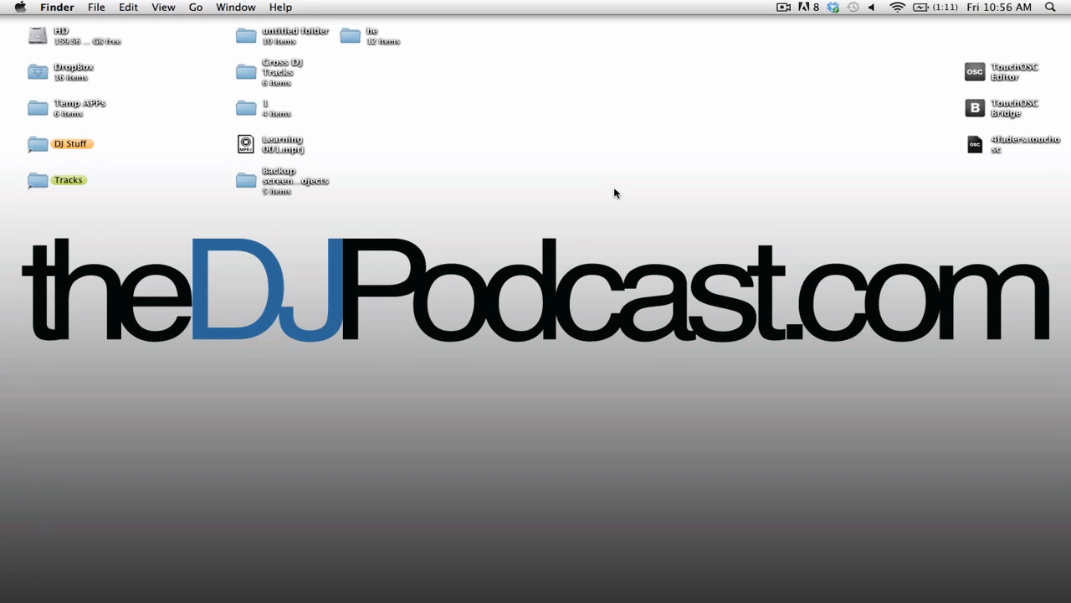
Show the list of nearby wireless networks from the menu bar AirPort icon.
left_click(897, 7)
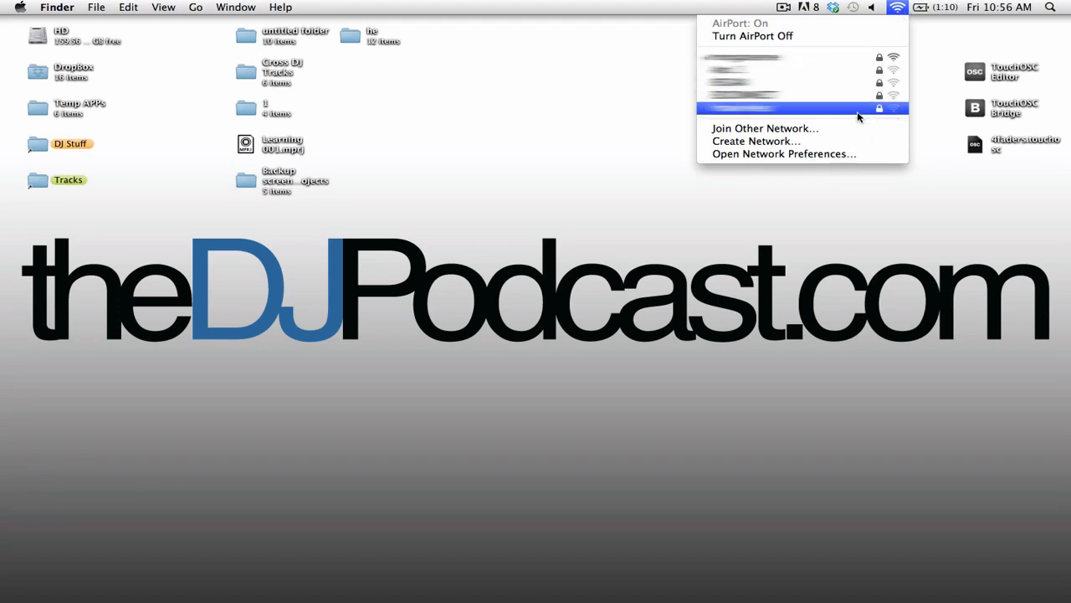
Begin a computer-to-computer network named 'TouchOSC Demo' with the channel left on Automatic.
left_click(755, 140)
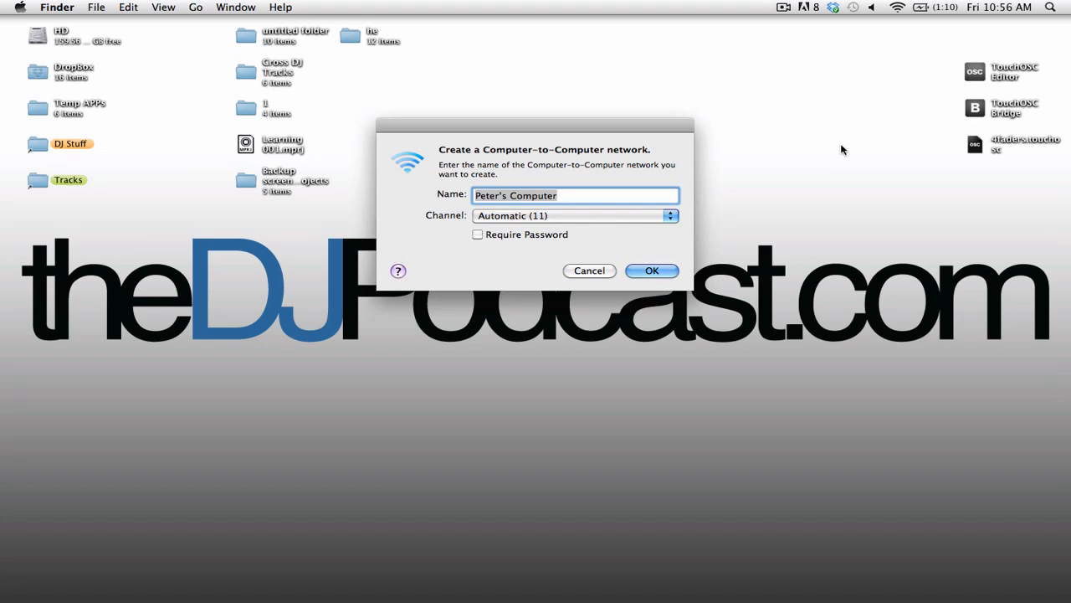
type("TouchOSC Demo")
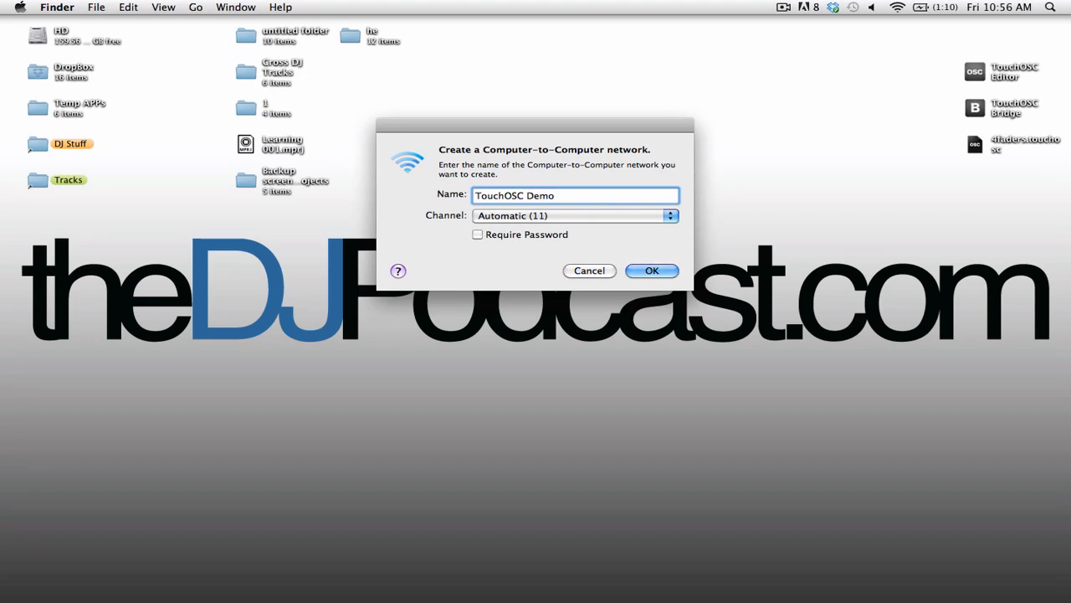
mouse_move(763, 178)
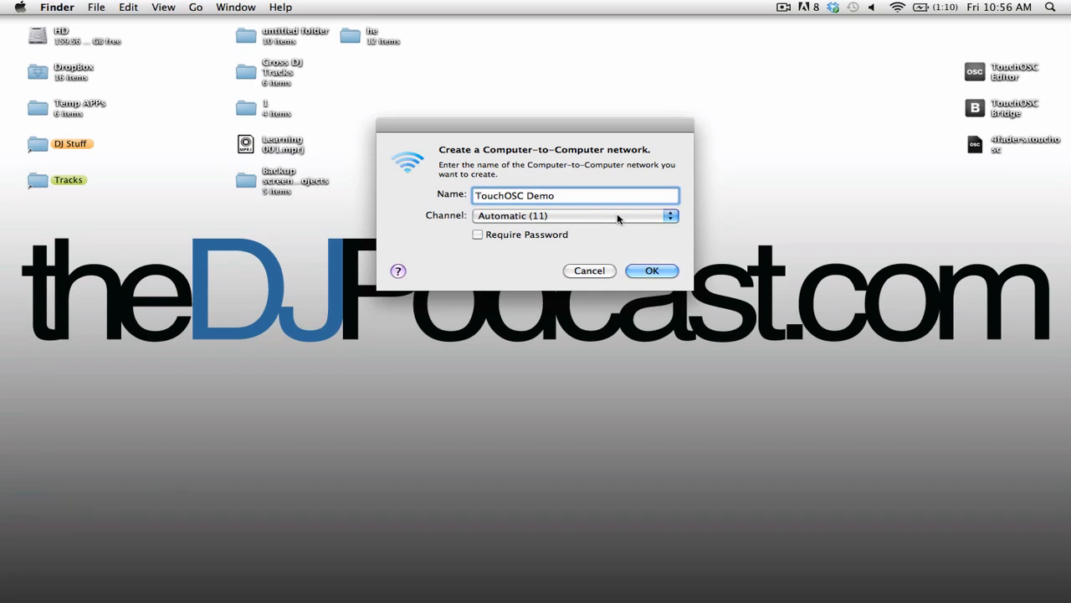
left_click(576, 194)
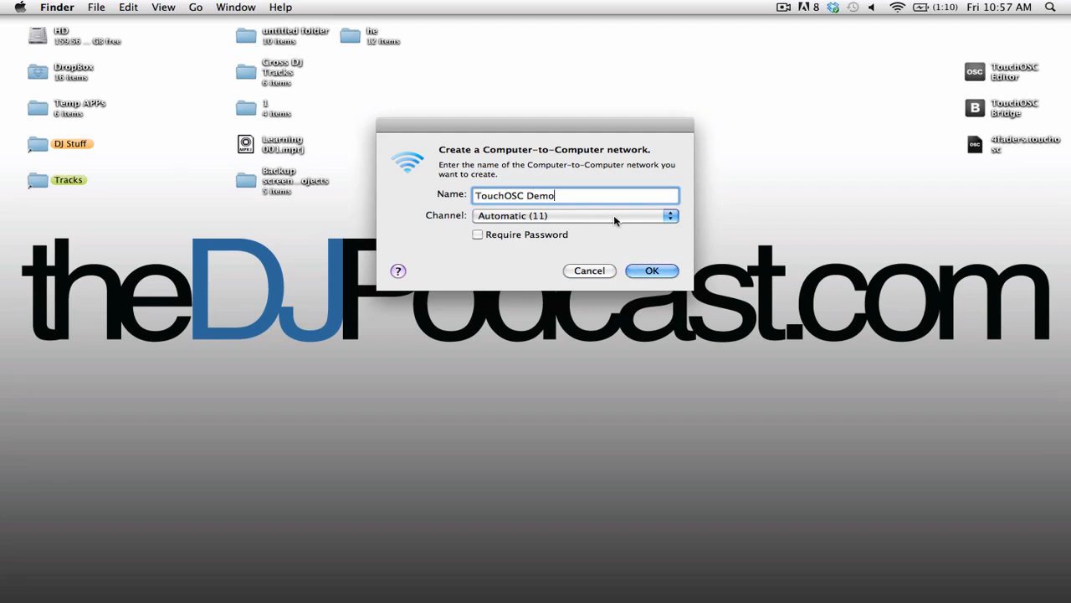
mouse_move(472, 241)
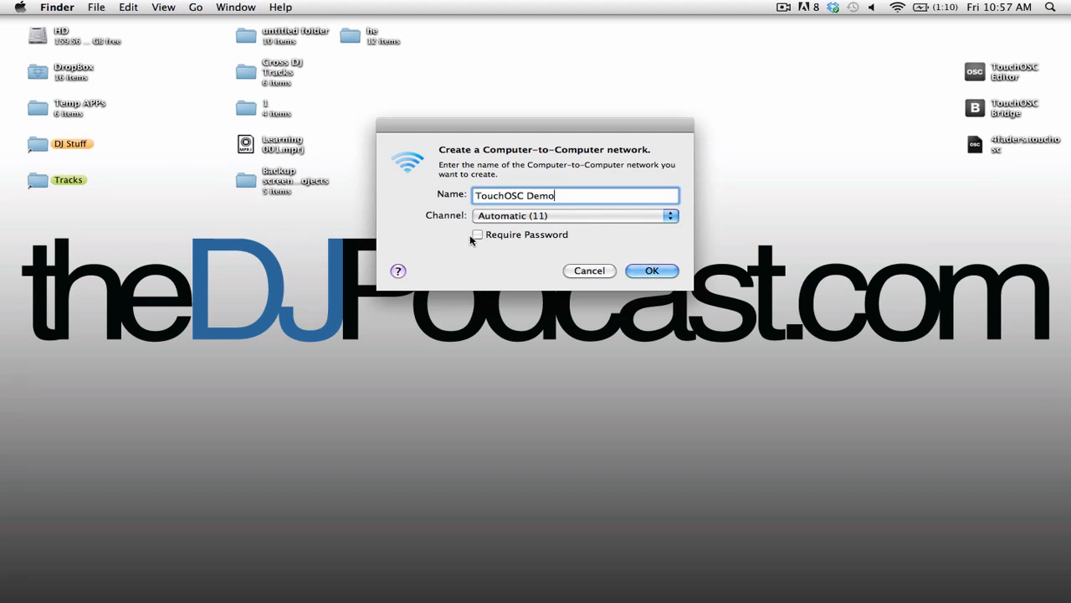
left_click(479, 234)
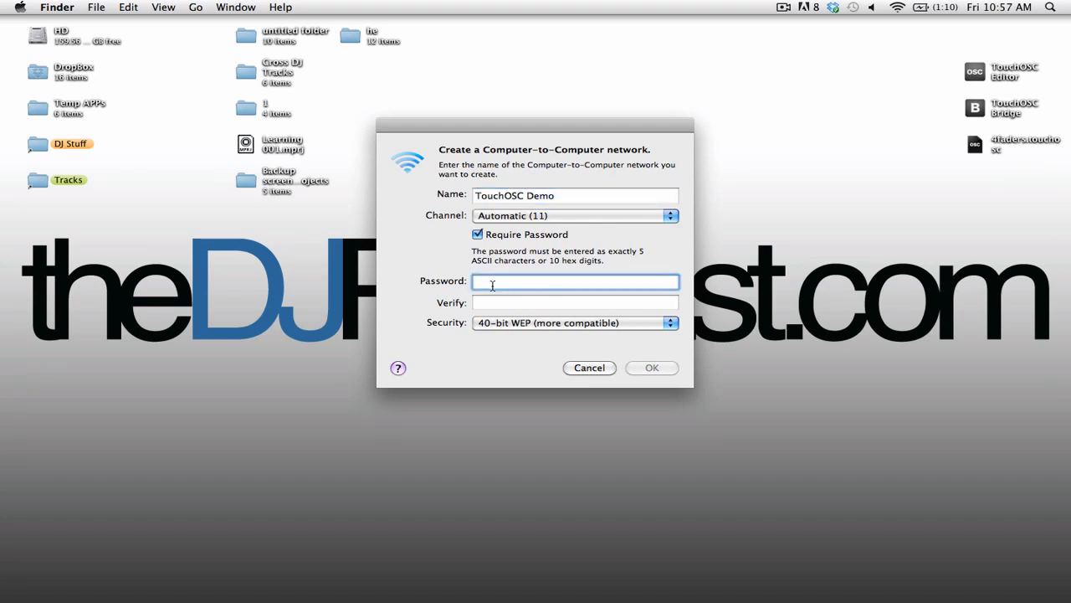
type("••")
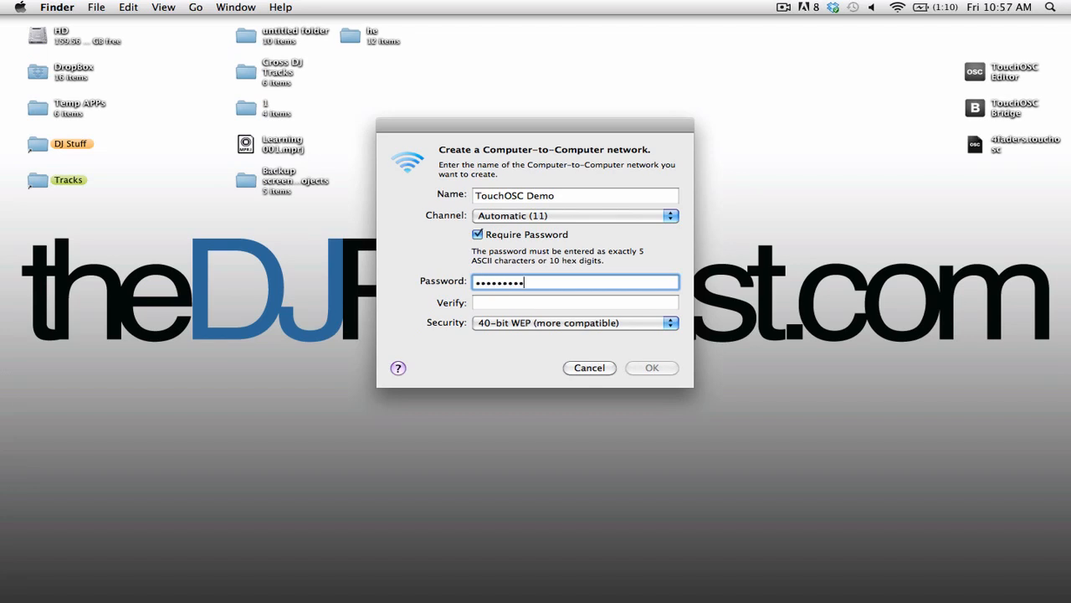
type("•")
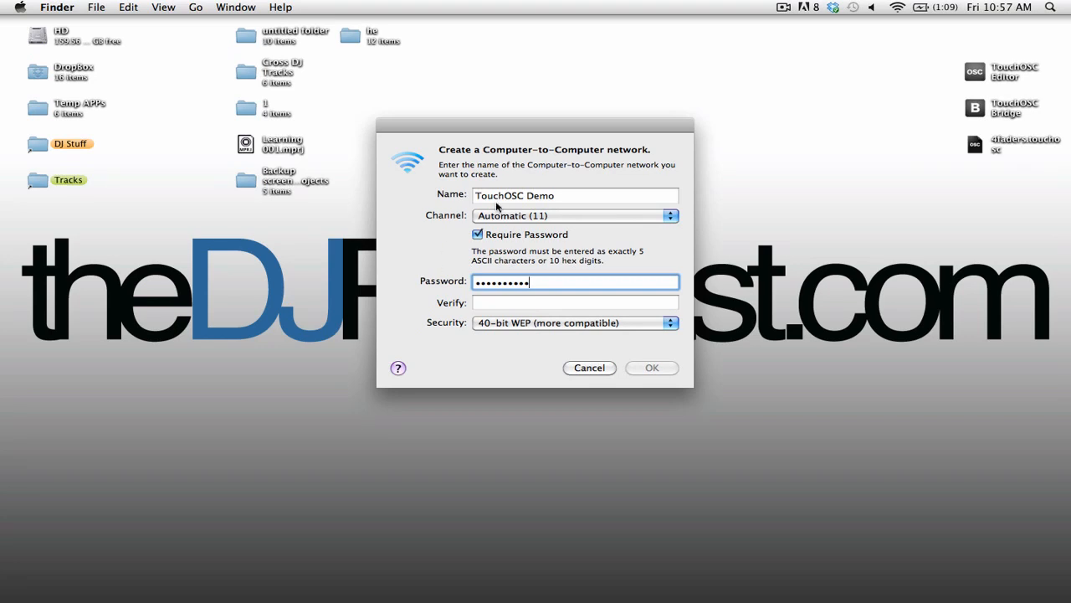
left_click(479, 234)
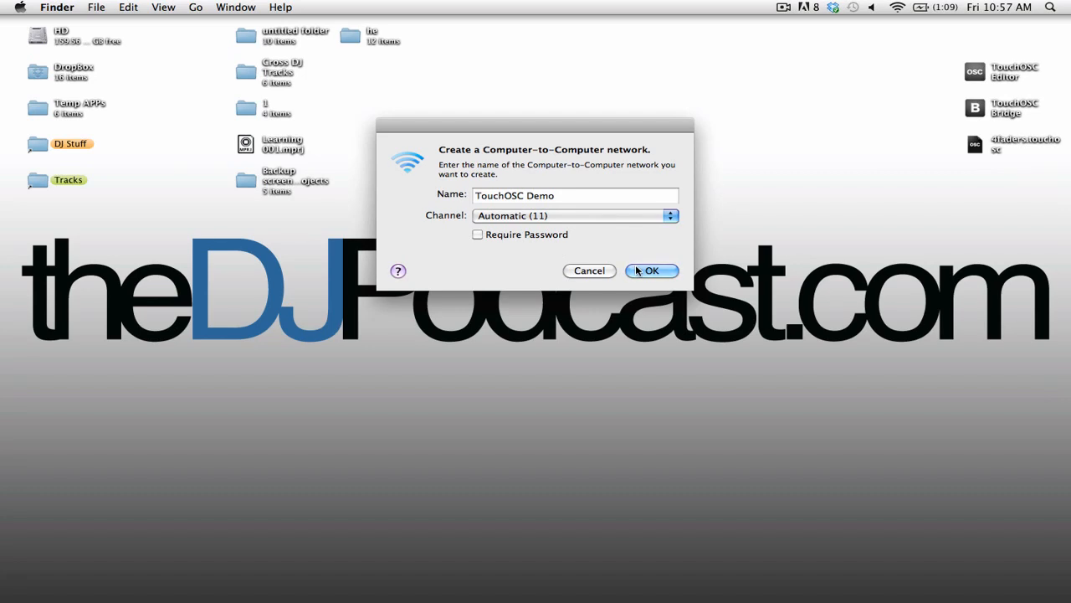
Confirm creation of the passwordless 'TouchOSC Demo' computer-to-computer network.
left_click(653, 271)
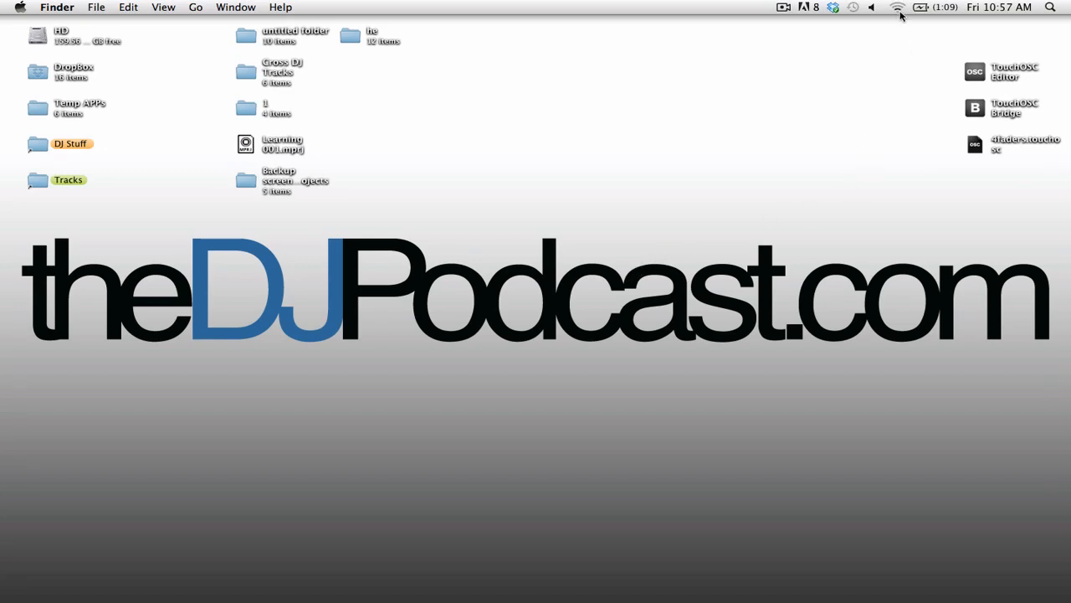
mouse_move(901, 26)
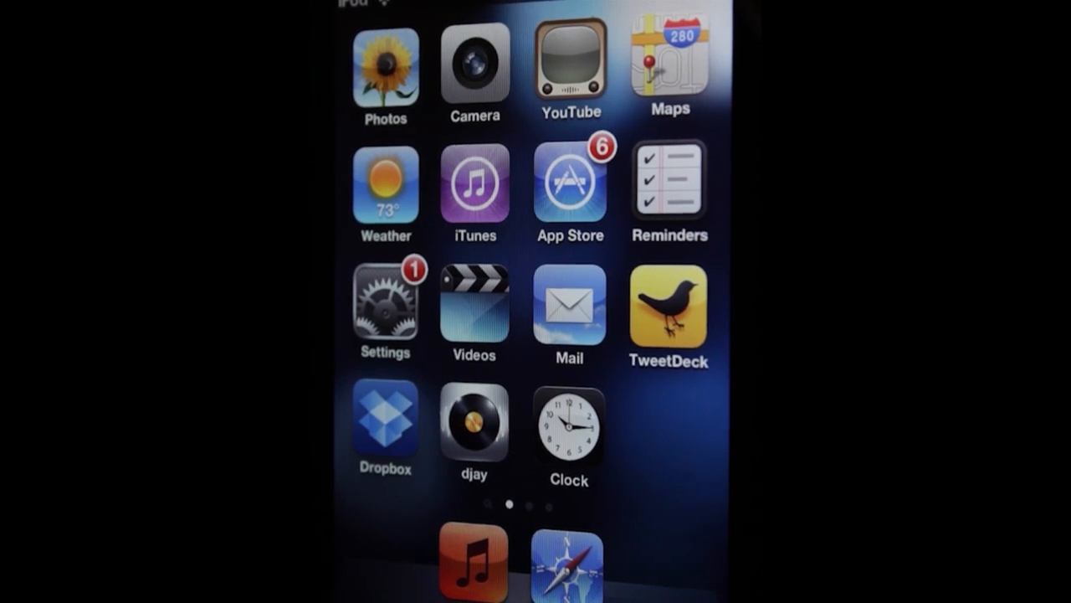
Join the iPod Touch to the 'TouchOSC Demo' Wi-Fi network and return to the Settings list.
left_click(385, 301)
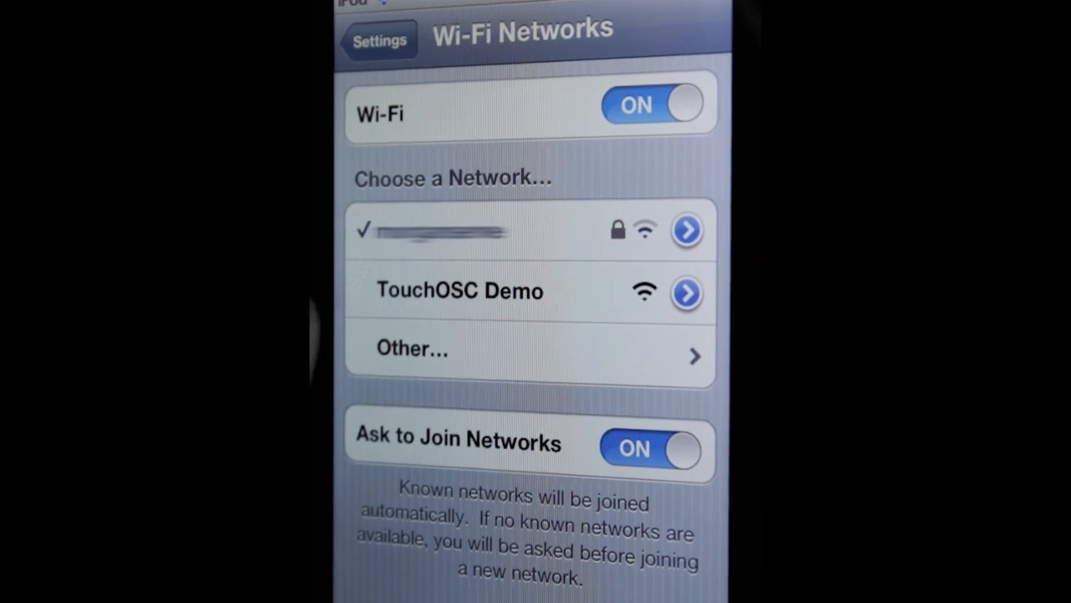
left_click(460, 291)
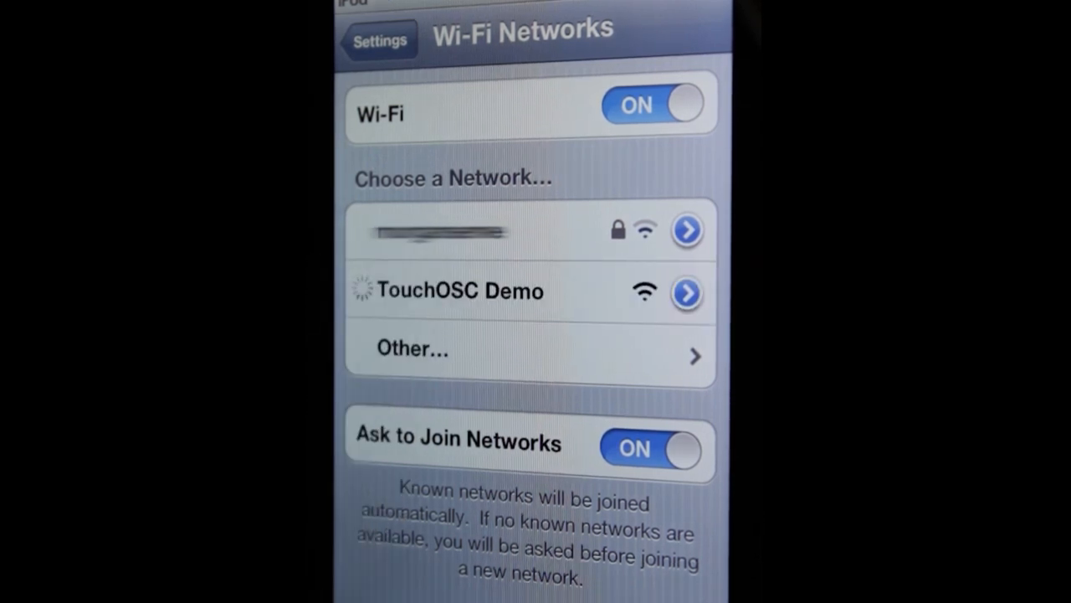
left_click(460, 291)
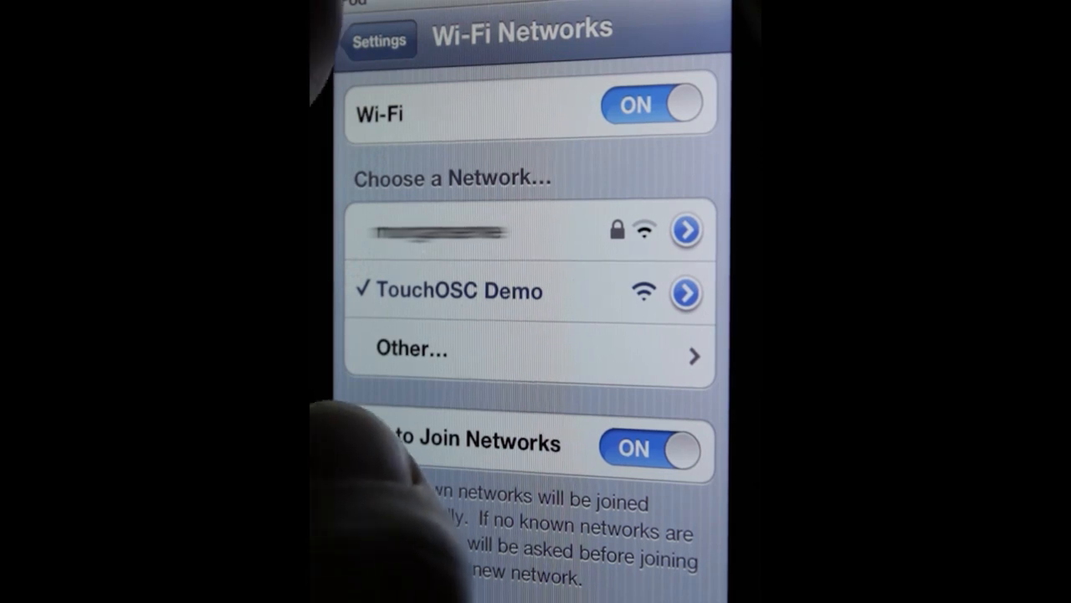
left_click(378, 40)
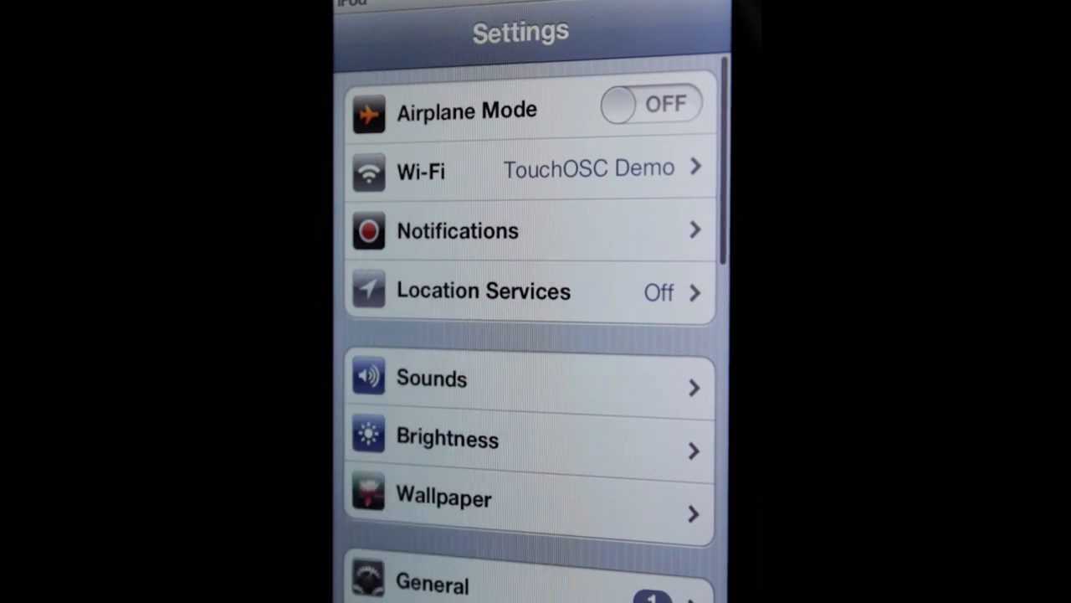